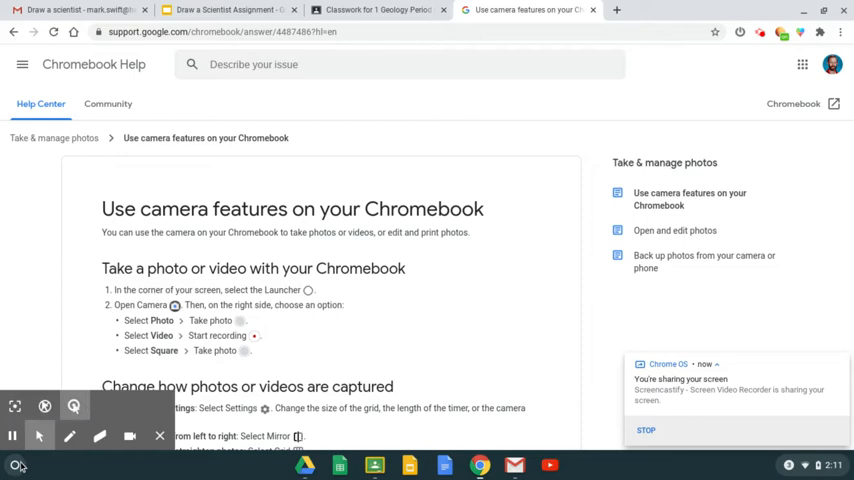
# - Open the Launcher to search for the Camera app
pyautogui.click(15, 464)
pyautogui.write('cam')
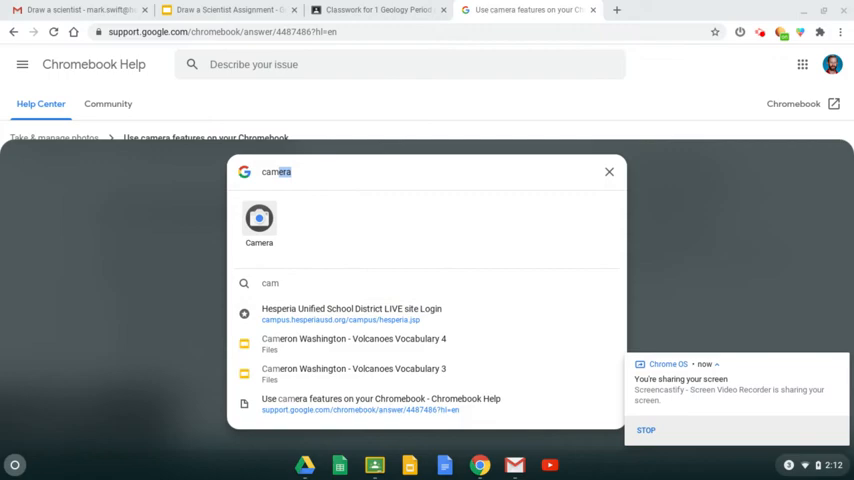
# - Launch Camera, preview the hand-drawn airplane sketch, then close the Camera window
pyautogui.click(259, 220)
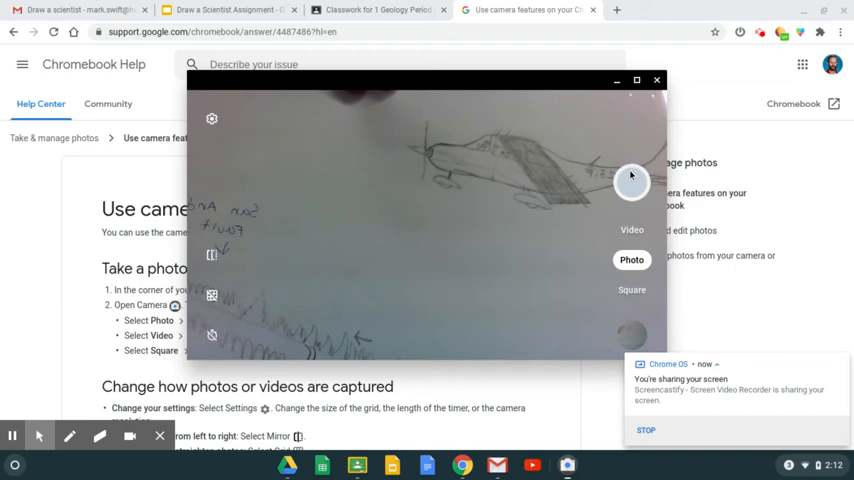
pyautogui.click(657, 80)
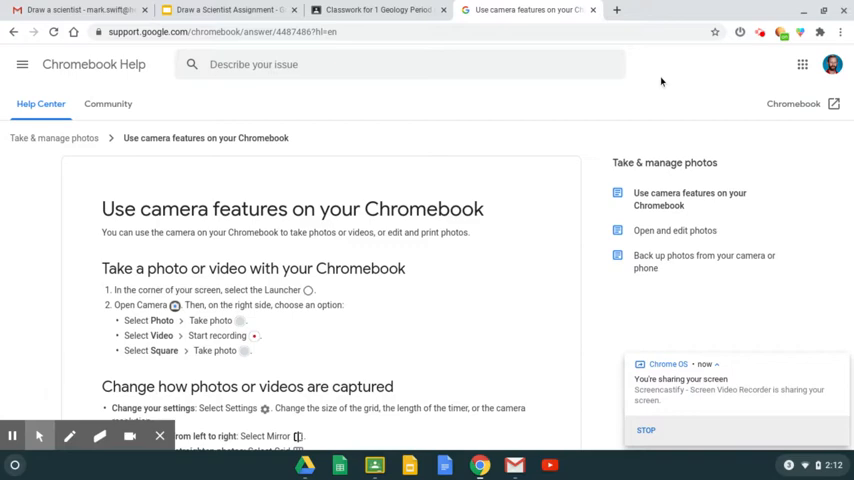